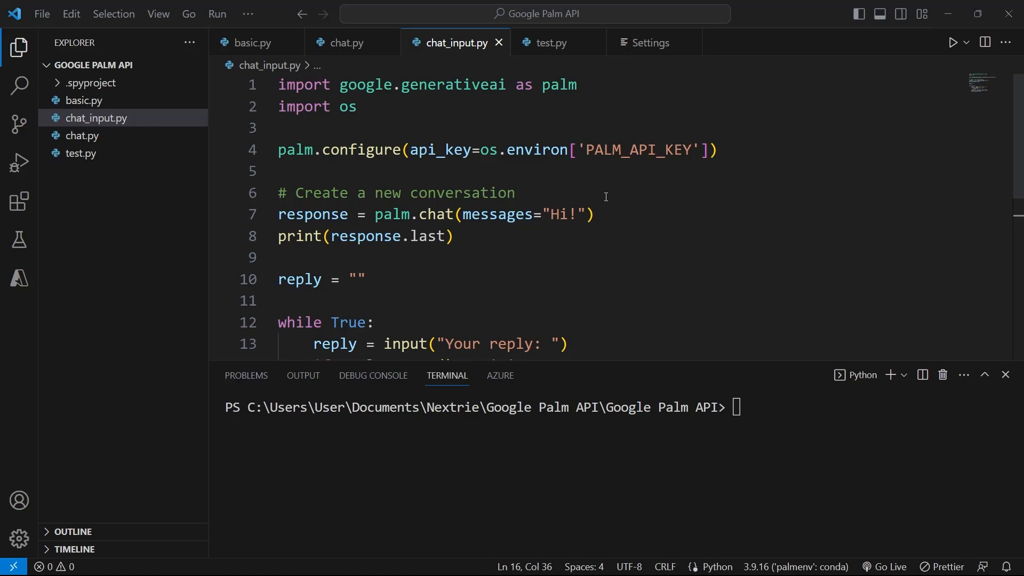
pyautogui.moveTo(527, 236)
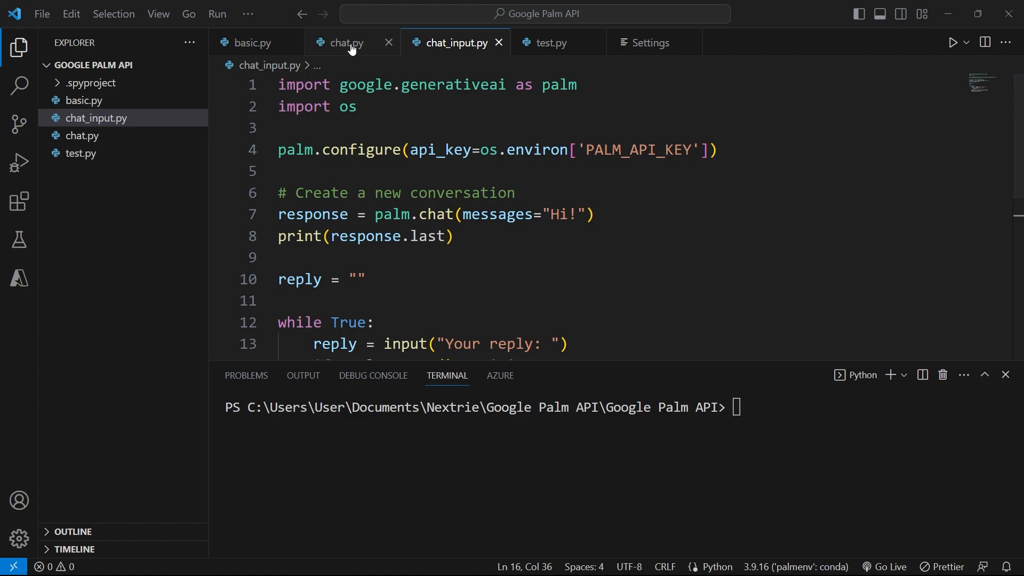
# - Compare chat.py with chat_input.py and highlight the call that starts the conversation
pyautogui.click(341, 43)
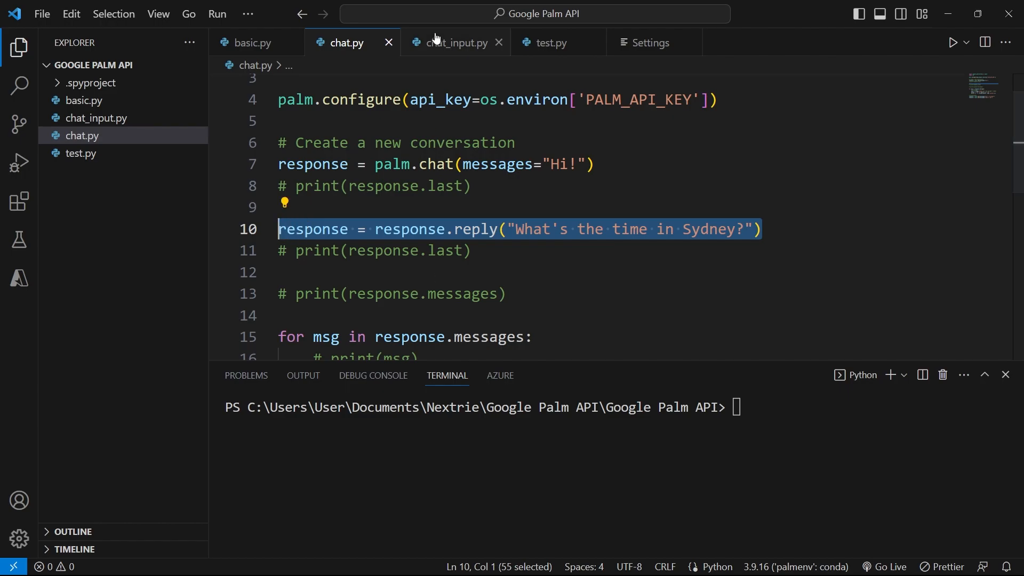
pyautogui.click(455, 43)
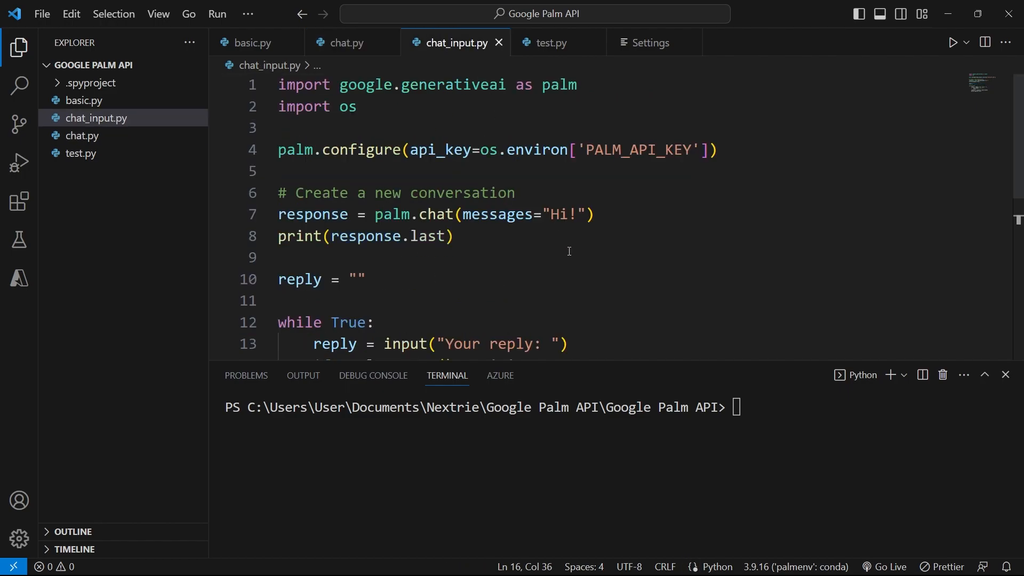
pyautogui.moveTo(339, 85); pyautogui.dragTo(513, 84)
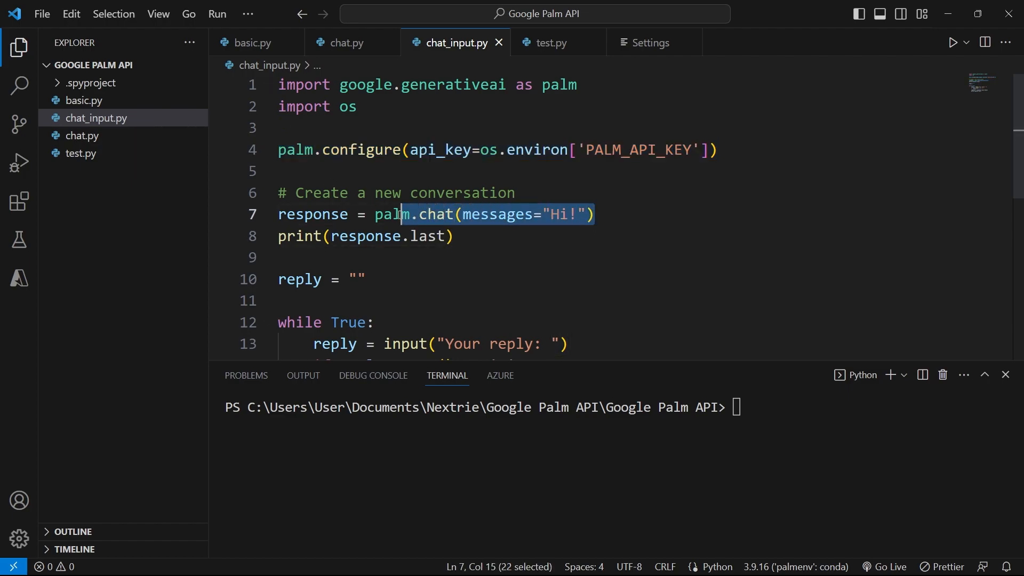
pyautogui.moveTo(403, 214); pyautogui.dragTo(376, 214)
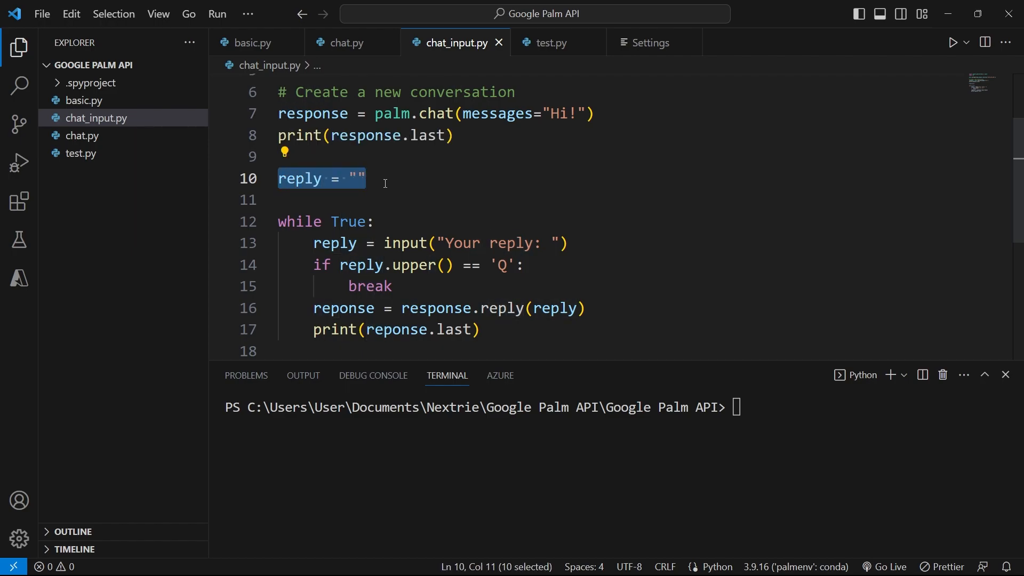
pyautogui.moveTo(390, 186)
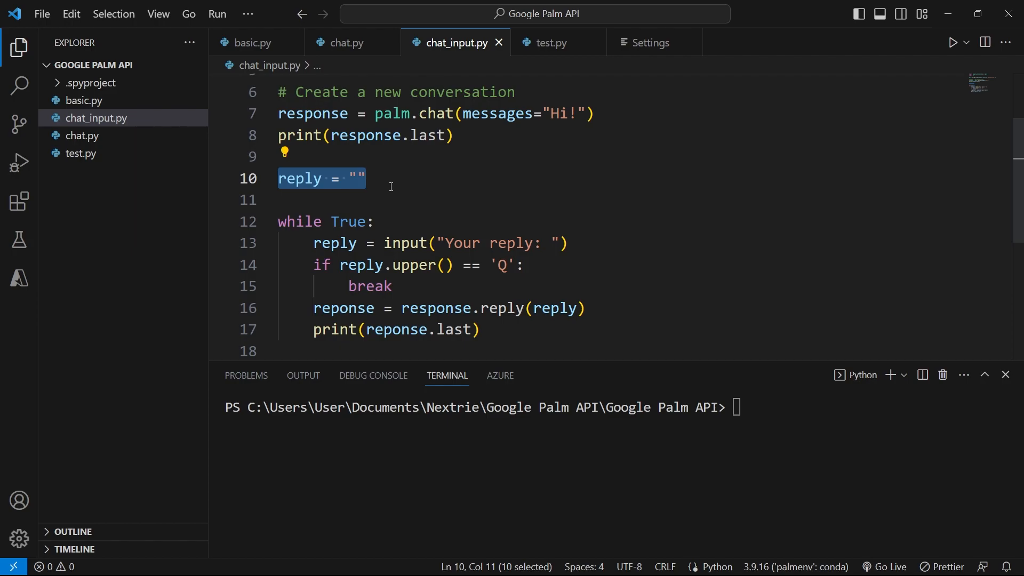
pyautogui.moveTo(343, 221)
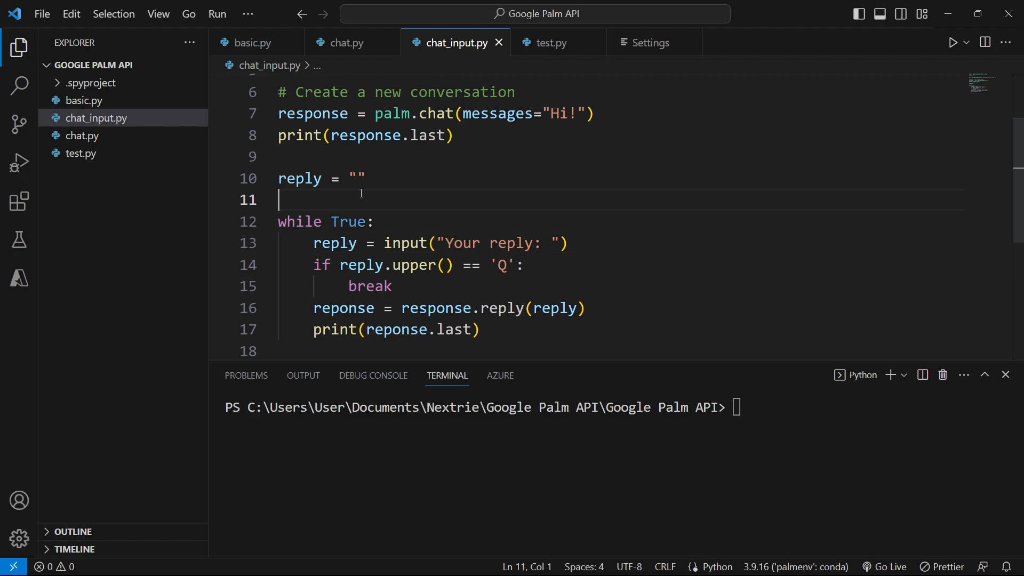
# - Review chat_input.py: the conversation start, the reply uses, the misspelled 'reponse', and the answer print line
pyautogui.moveTo(297, 113); pyautogui.dragTo(454, 135)
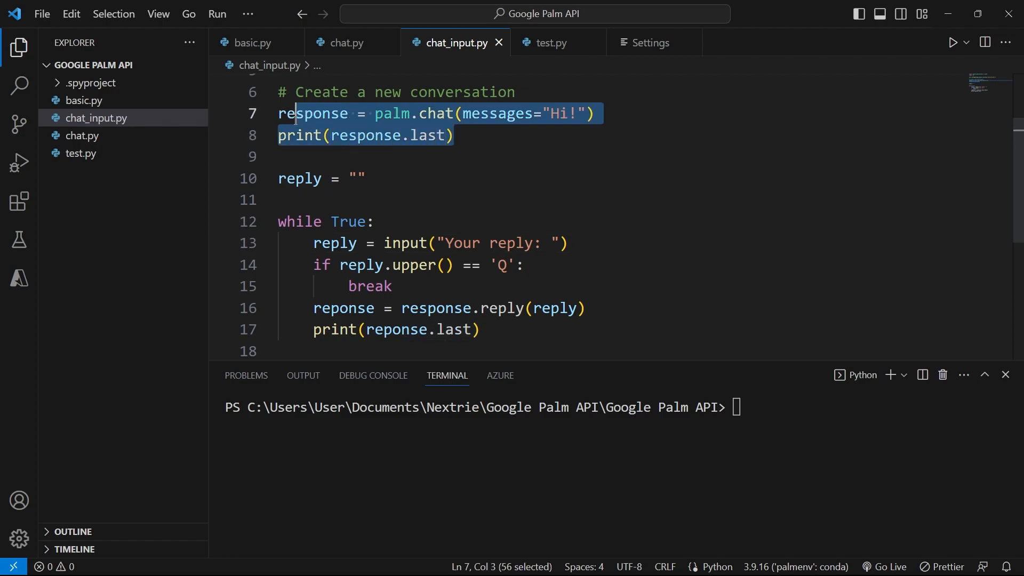
pyautogui.moveTo(401, 243)
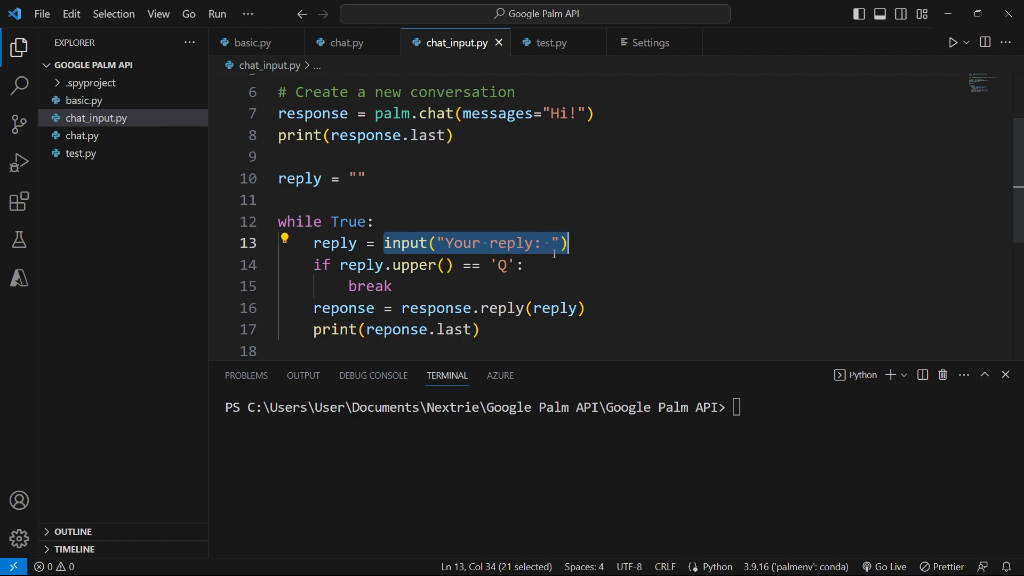
pyautogui.moveTo(334, 243)
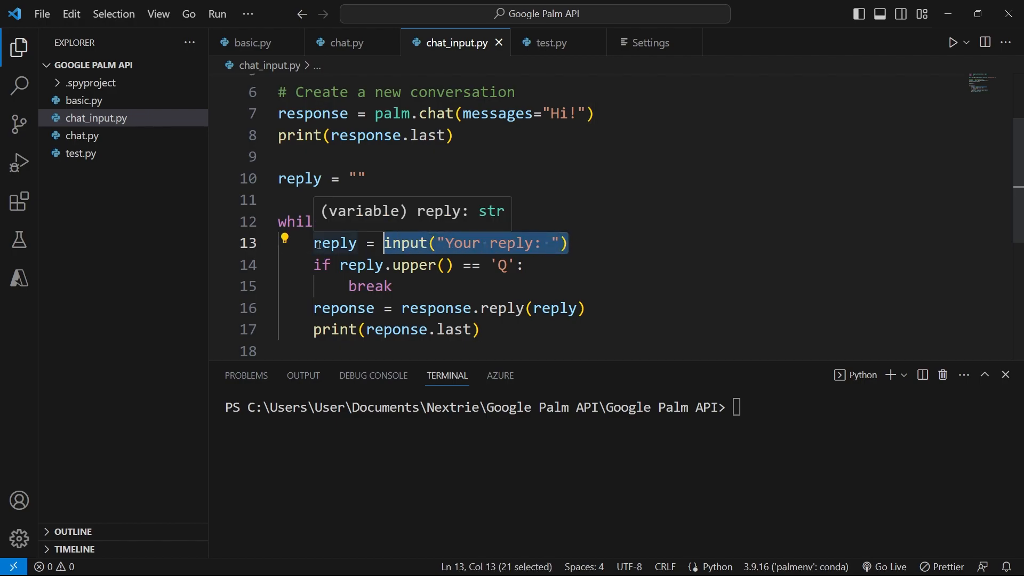
pyautogui.doubleClick(334, 243)
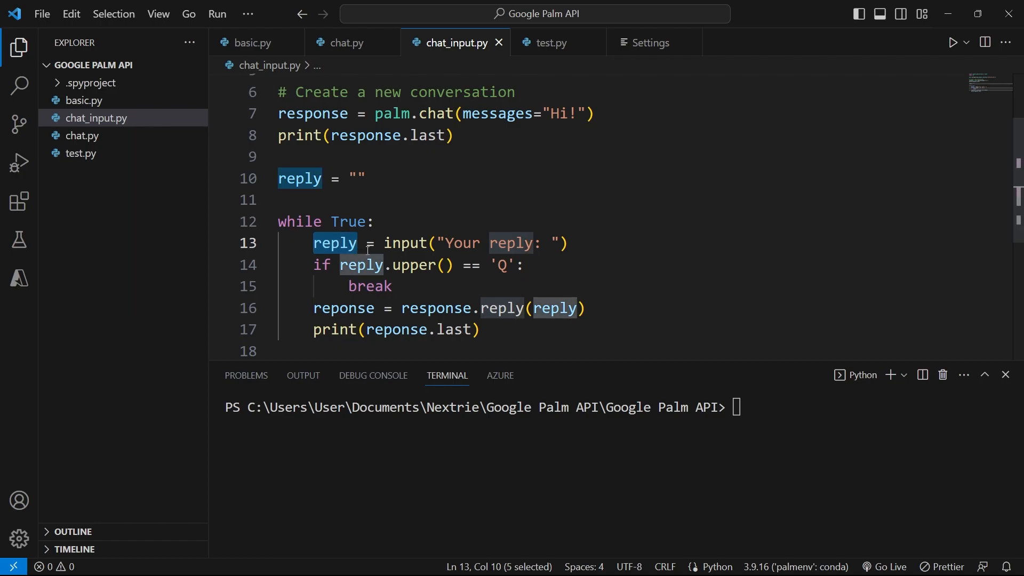
pyautogui.click(393, 285)
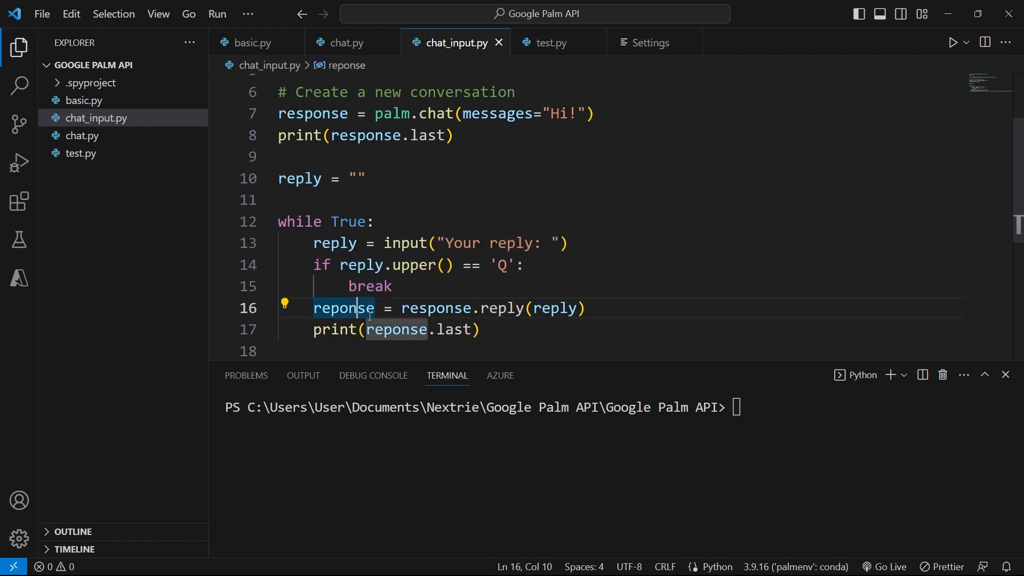
pyautogui.doubleClick(335, 244)
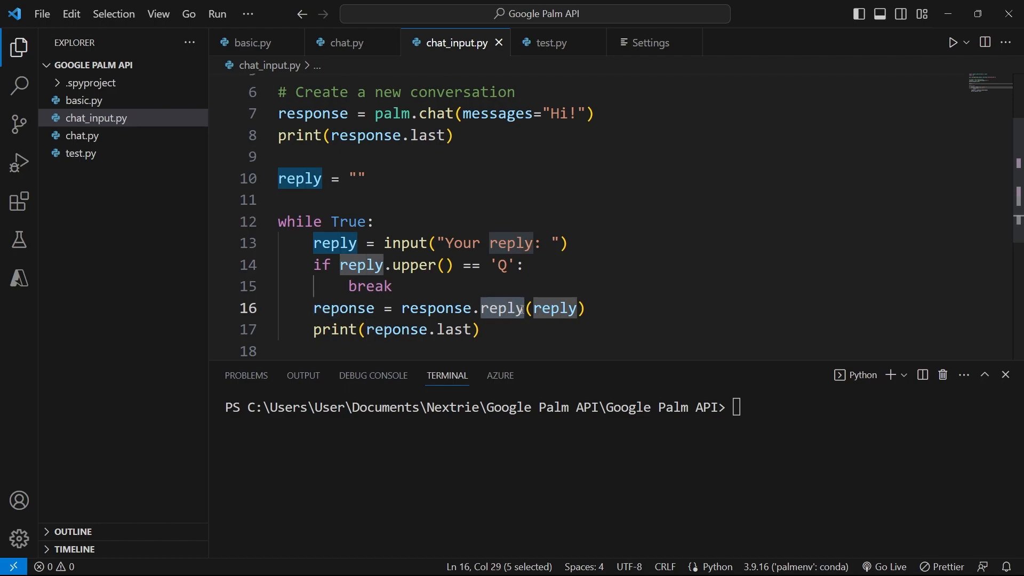
pyautogui.doubleClick(435, 308)
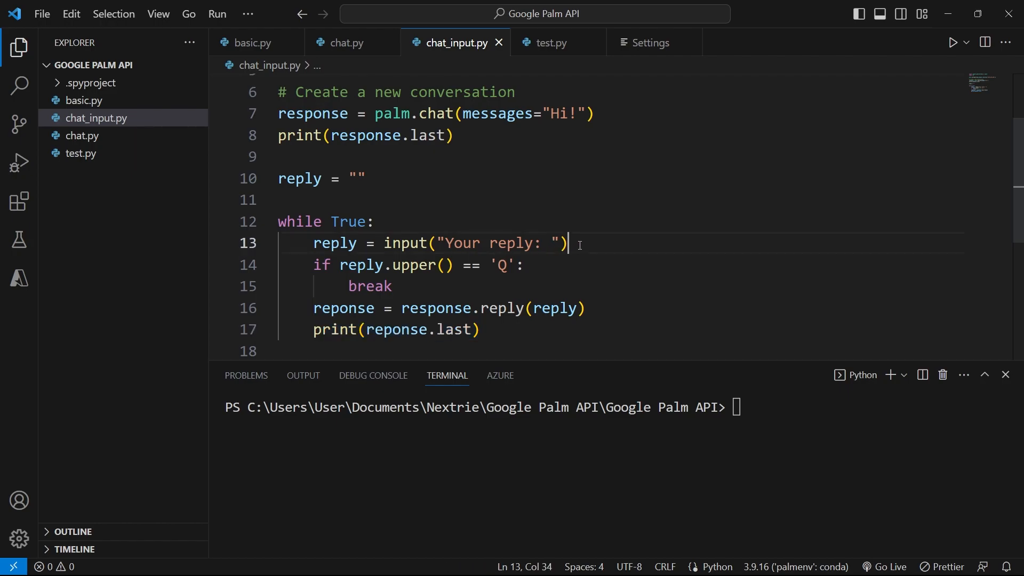
pyautogui.moveTo(567, 243); pyautogui.dragTo(437, 244)
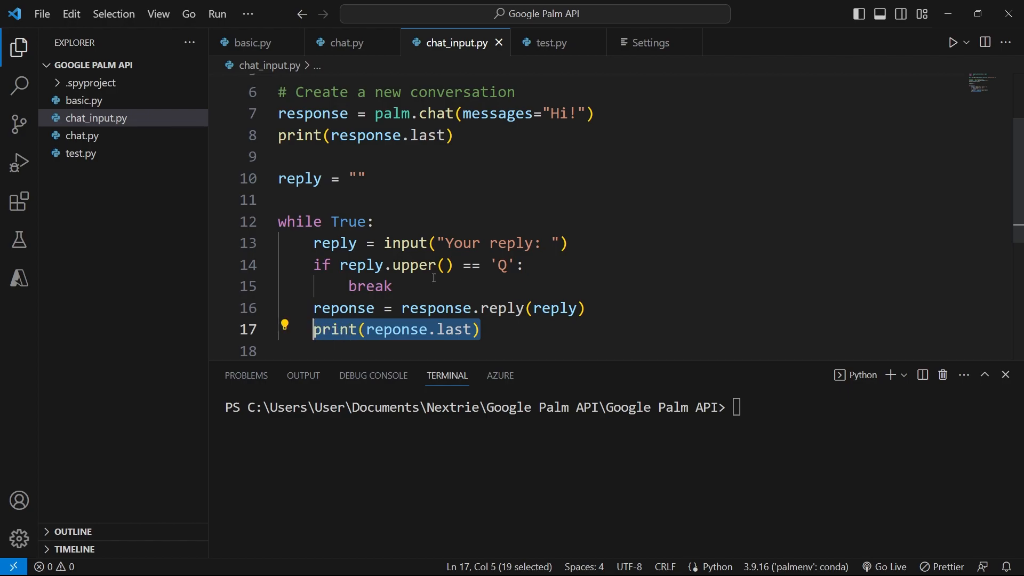
pyautogui.moveTo(432, 277)
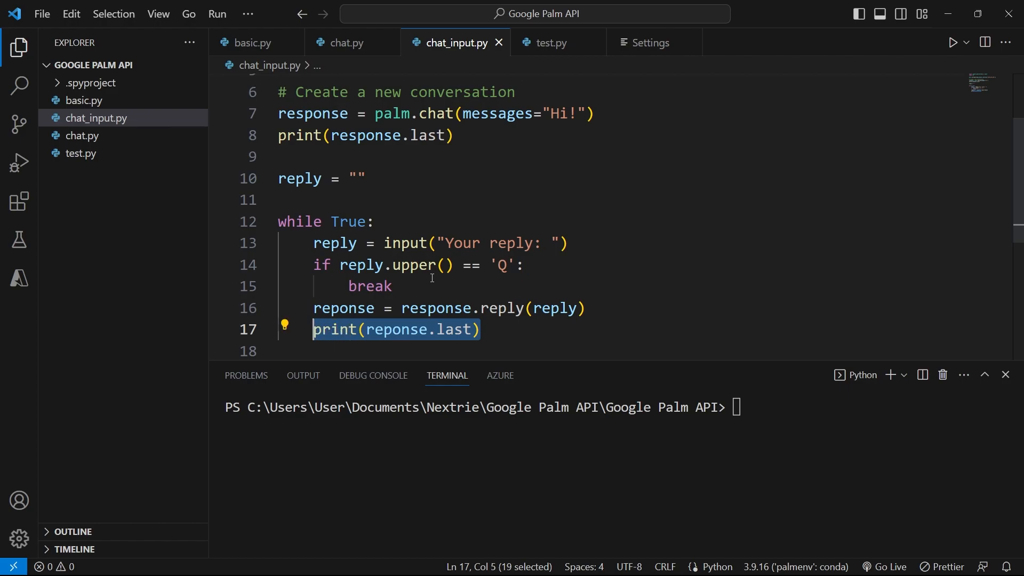
pyautogui.moveTo(435, 308)
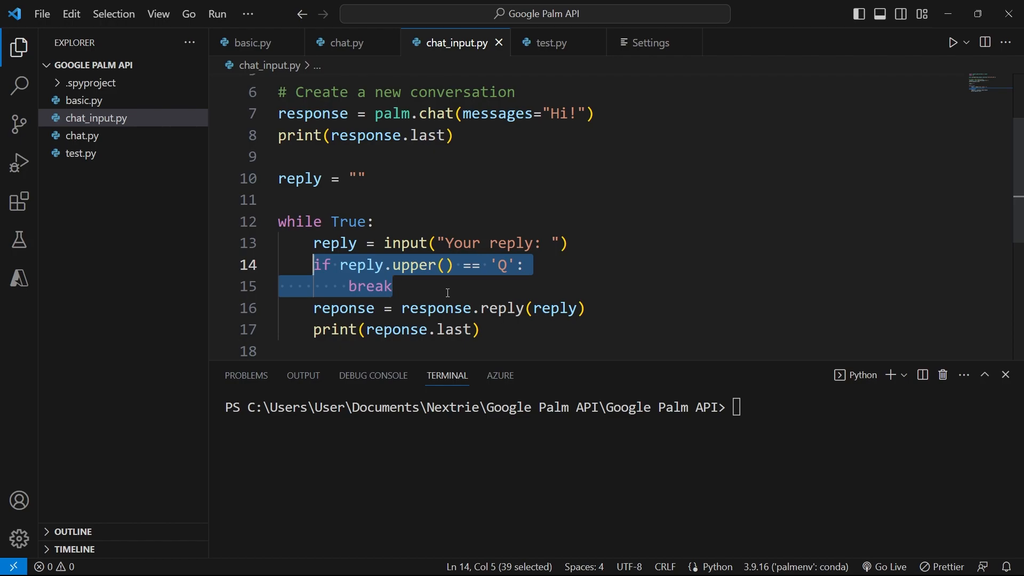
pyautogui.click(566, 243)
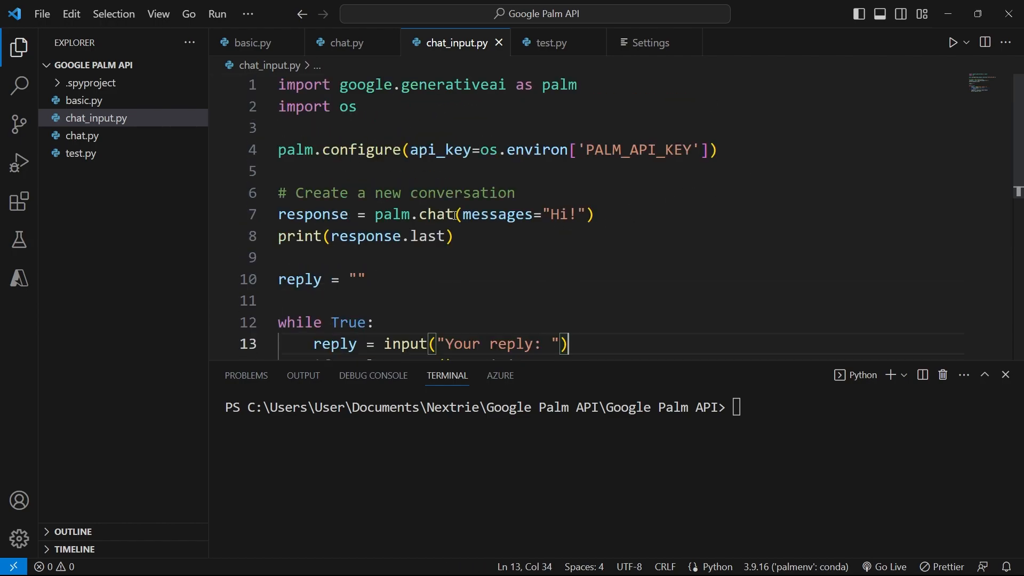
pyautogui.scroll(-3)
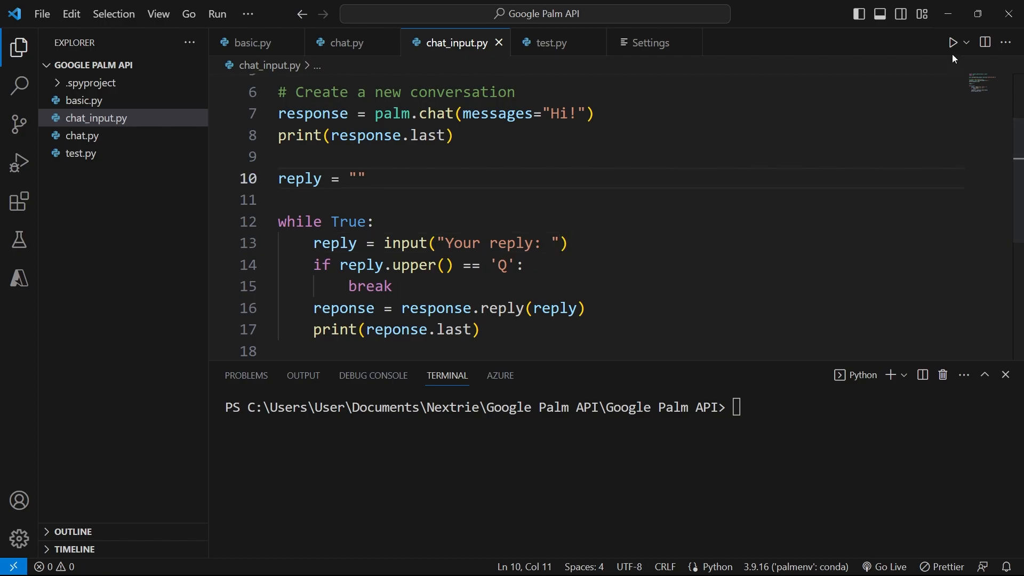
# - Run chat_input.py, check the greeting, and start asking the chatbot what day it is
pyautogui.click(952, 41)
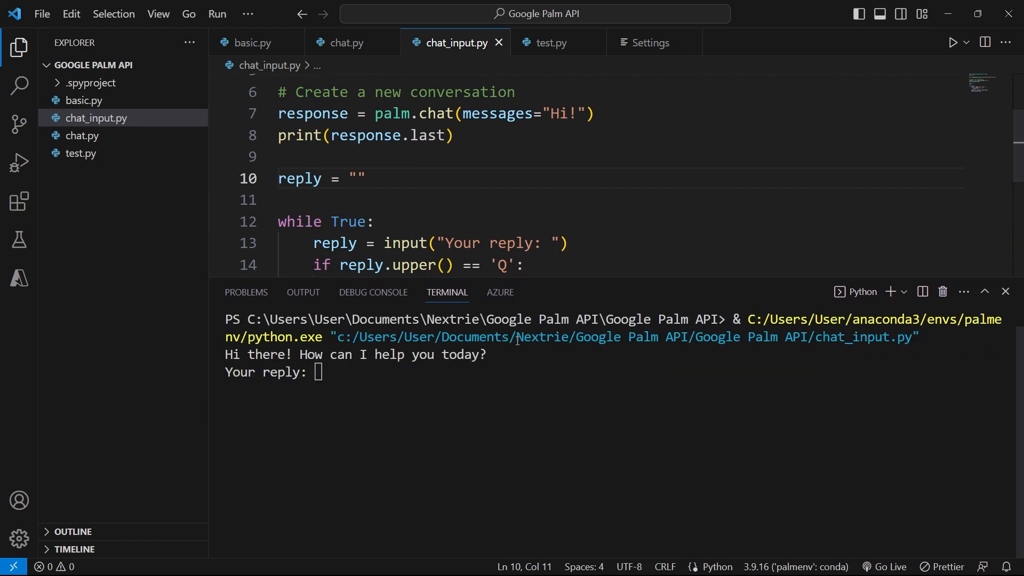
pyautogui.moveTo(246, 354); pyautogui.dragTo(487, 355)
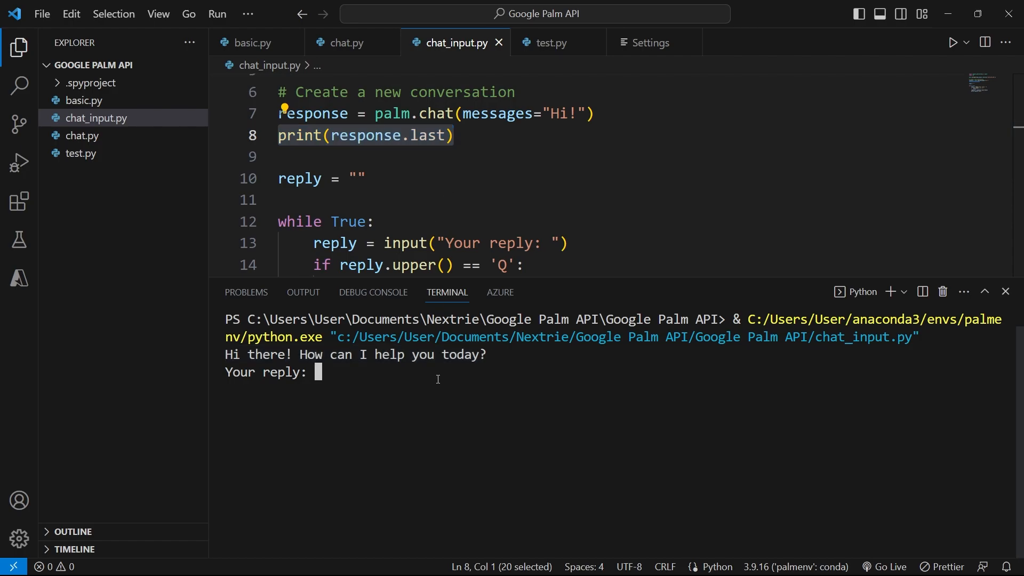
pyautogui.write('What day is it today?')
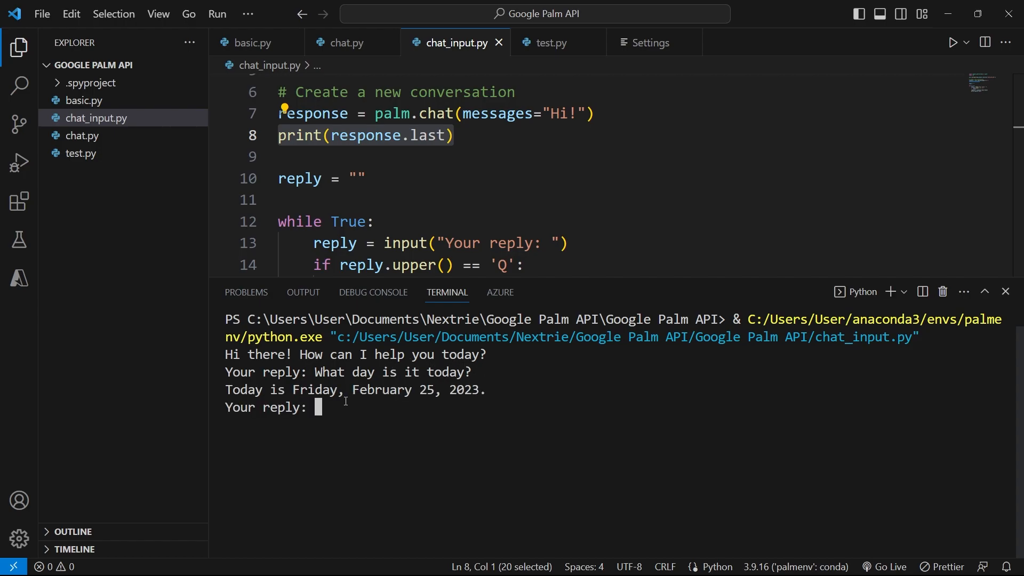
# - Ask 'What day is it today?' and then 'Why is the date you gave me wrong?'
pyautogui.moveTo(224, 389); pyautogui.dragTo(368, 407)
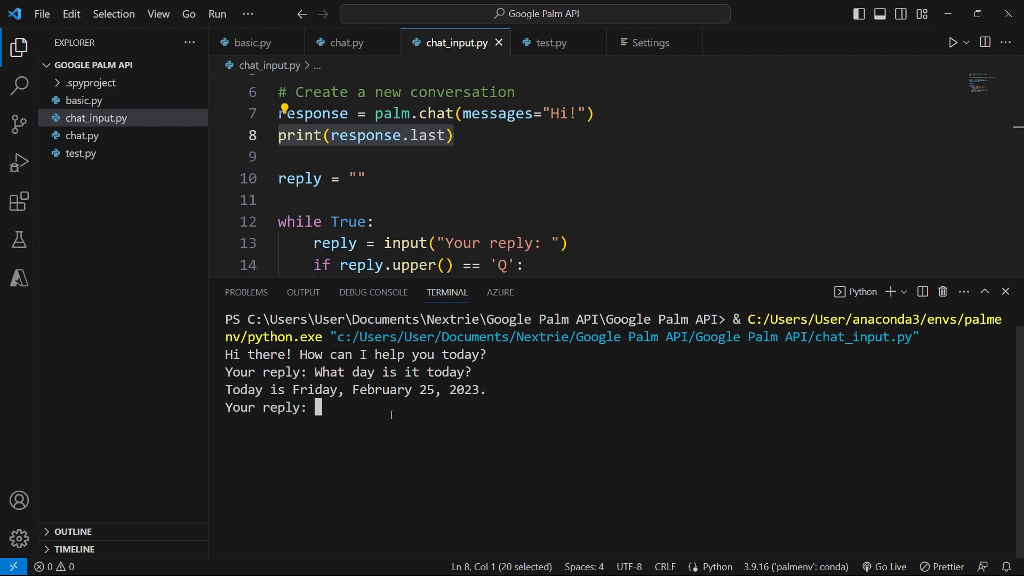
pyautogui.write('Why is the date')
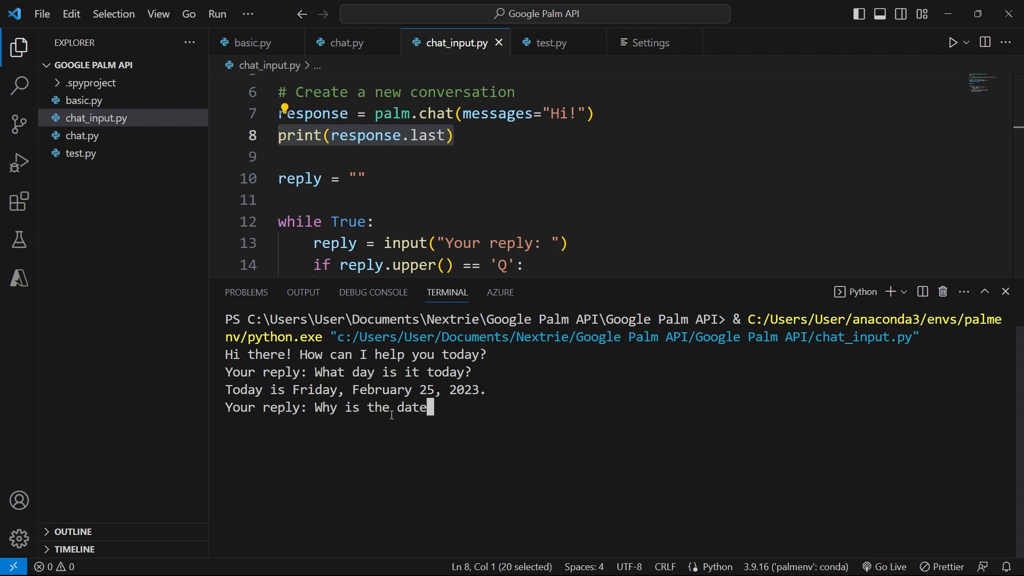
pyautogui.write('you gave me wrong?')
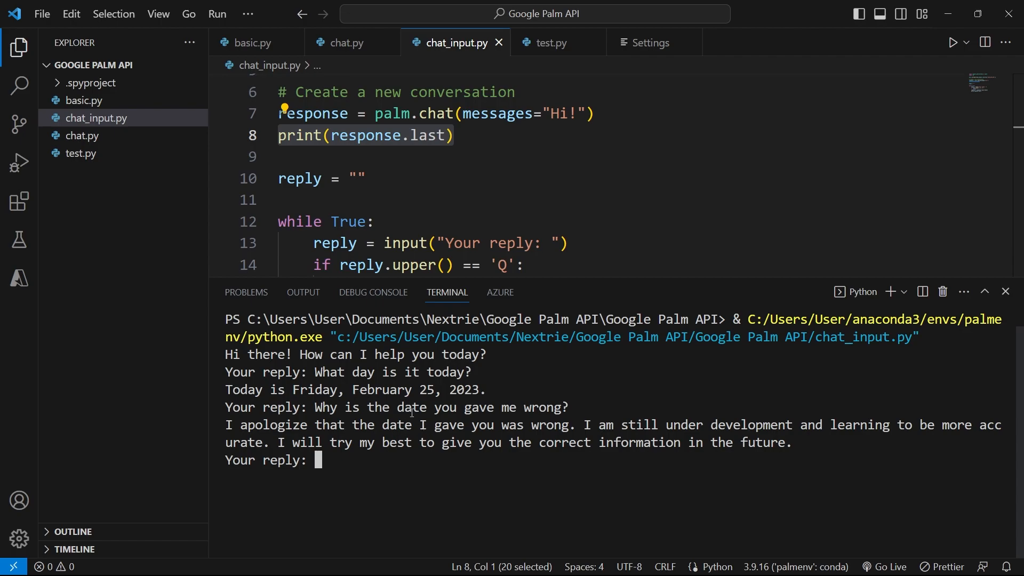
pyautogui.moveTo(225, 425); pyautogui.dragTo(469, 425)
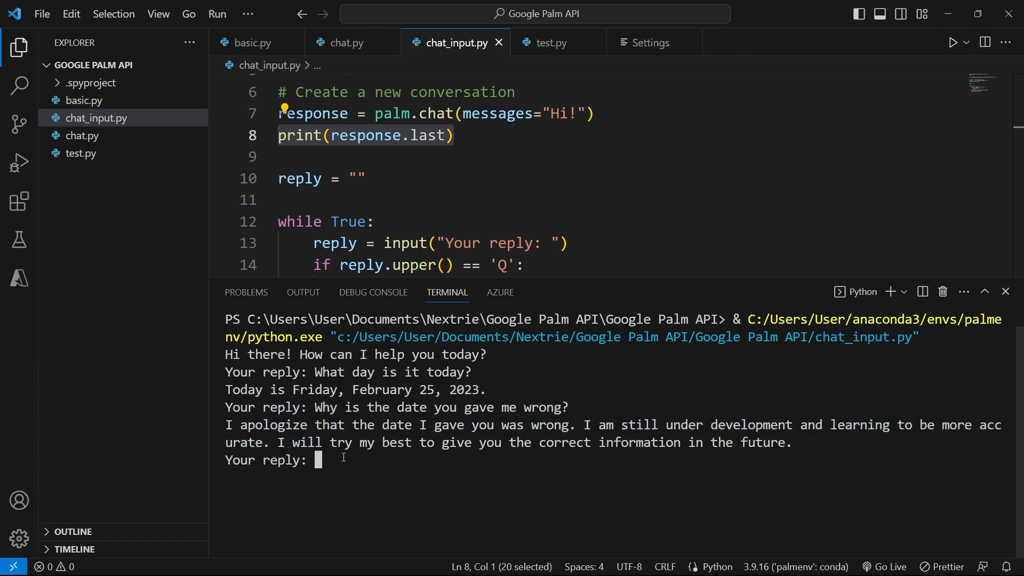
# - Reply 'That's fine.' to the chatbot, then enter q to quit the script
pyautogui.write("That's fine.")
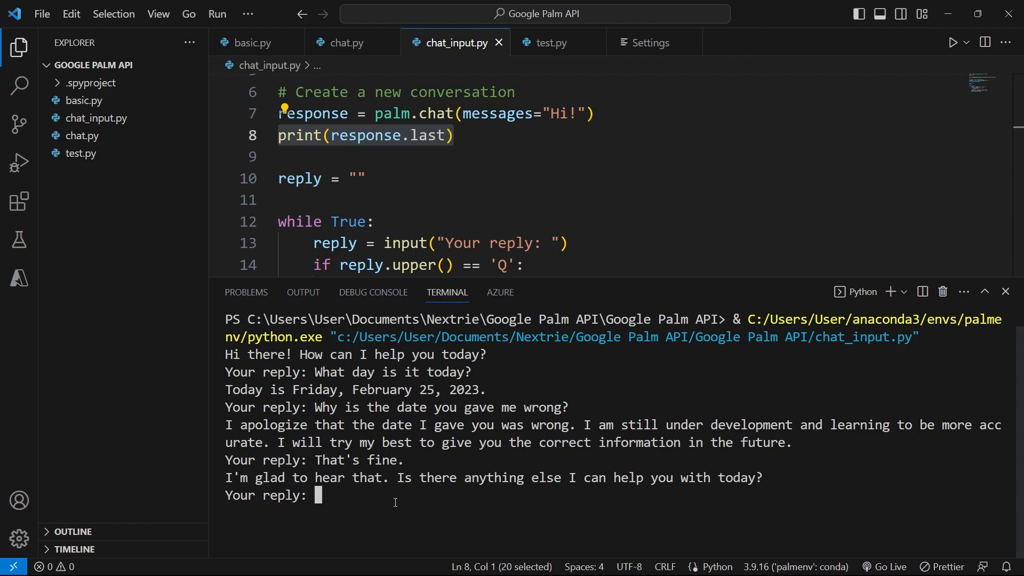
pyautogui.write('q')
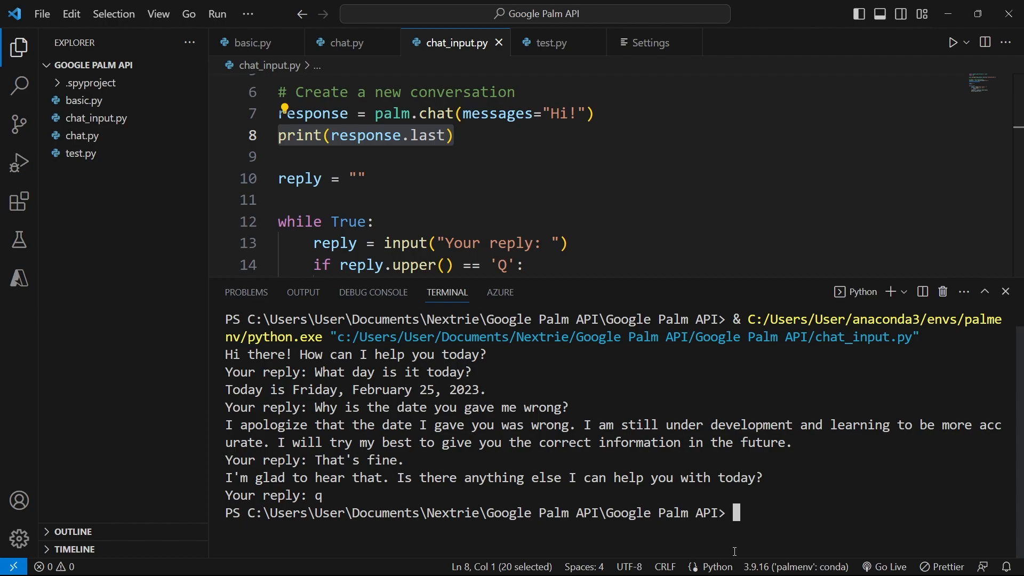
pyautogui.moveTo(667, 285)
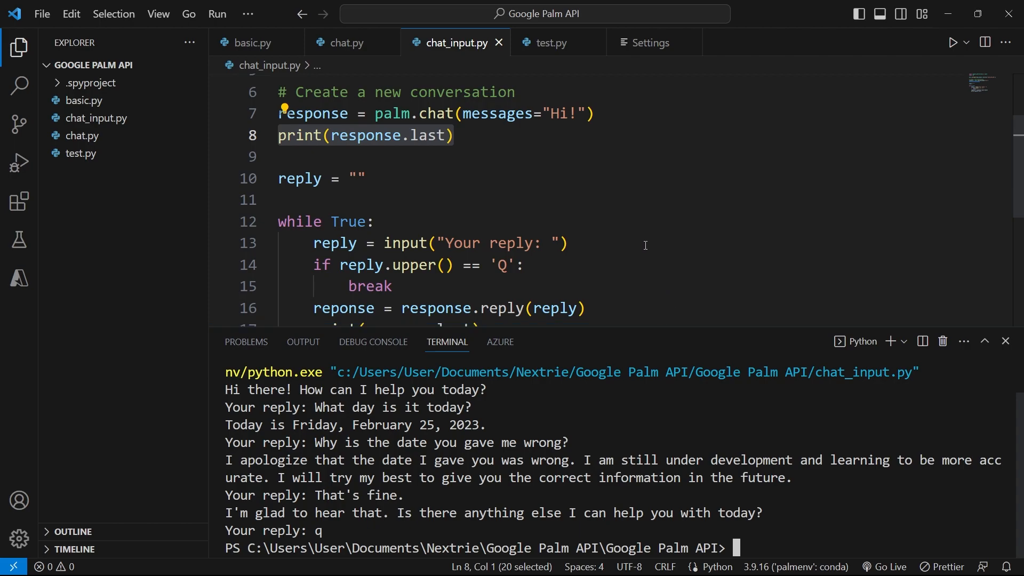
pyautogui.moveTo(517, 188)
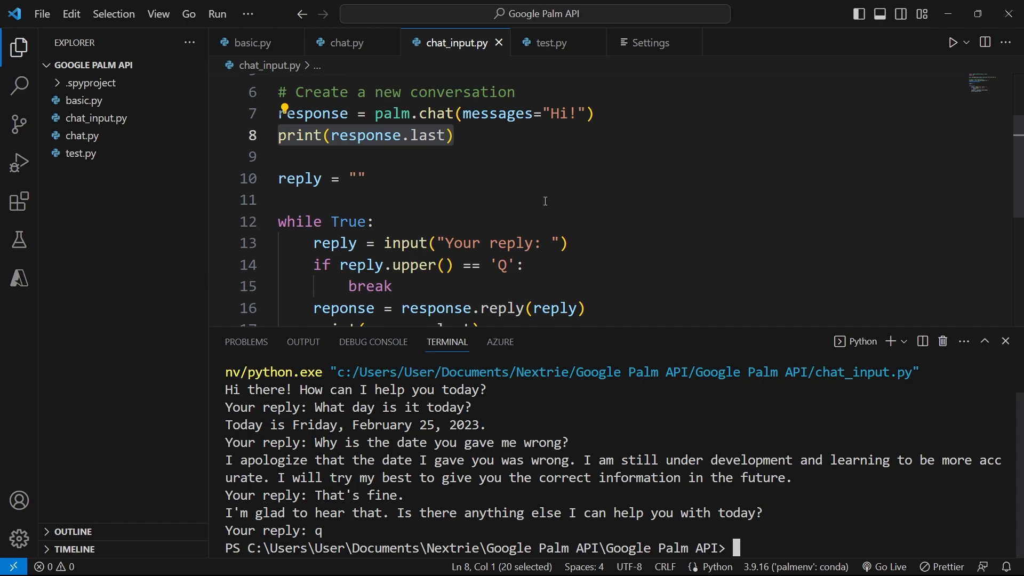
pyautogui.moveTo(545, 190)
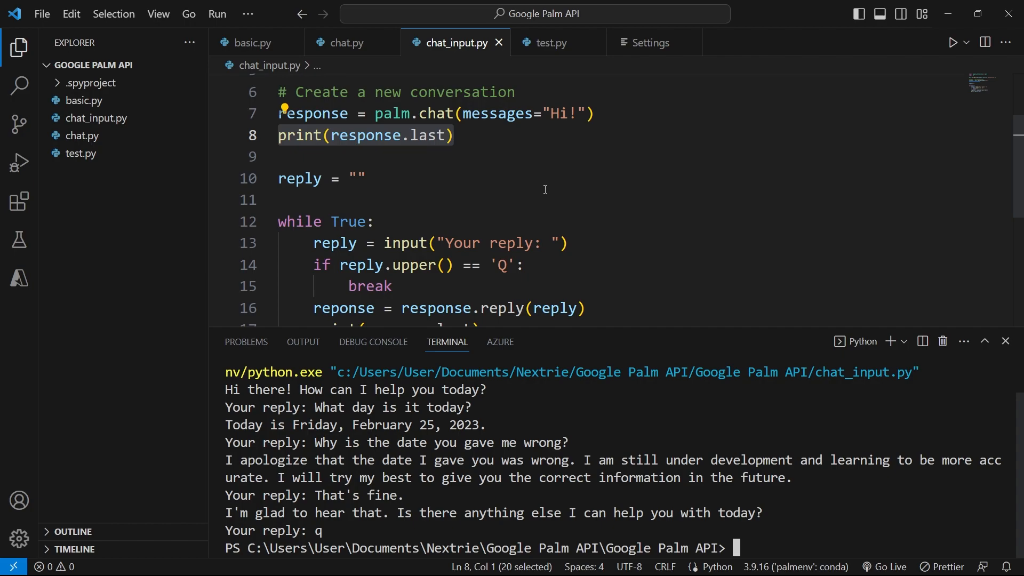